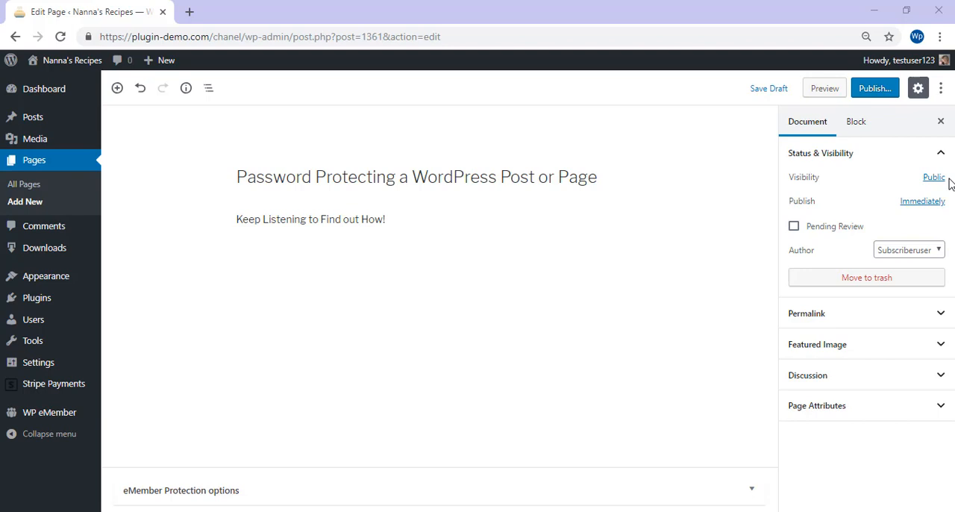
{"action": "mouse_move", "coordinate": [950, 182]}
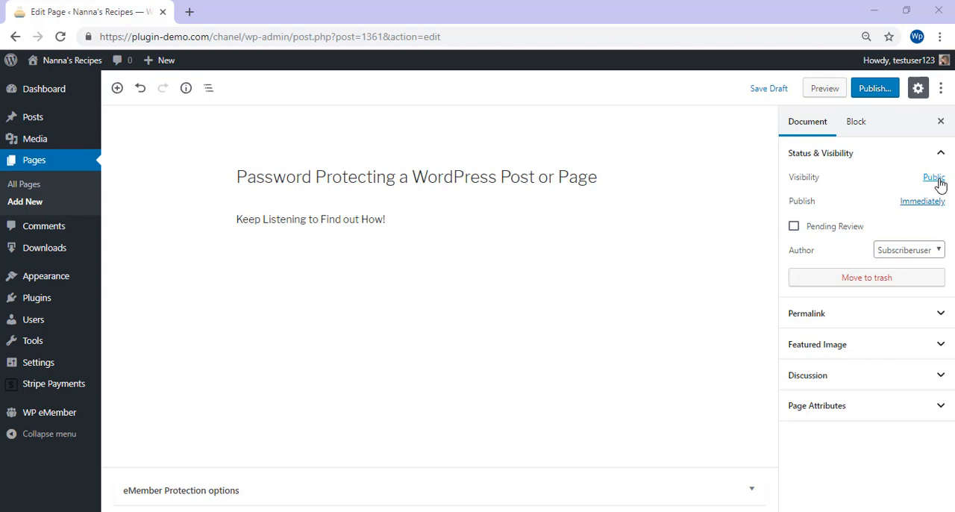
Step: Change the page's visibility from Public to Password Protected and enter its password
{"action": "left_click", "coordinate": [934, 176]}
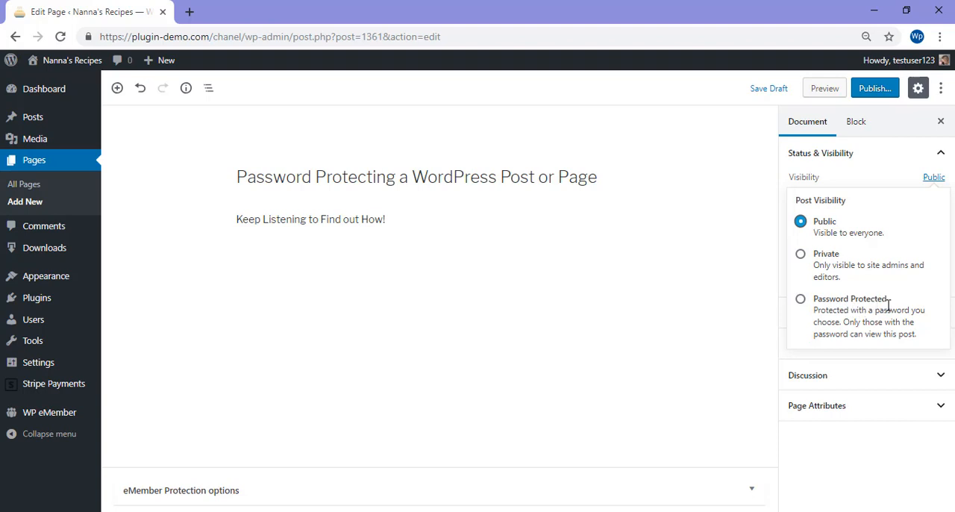
{"action": "mouse_move", "coordinate": [807, 311]}
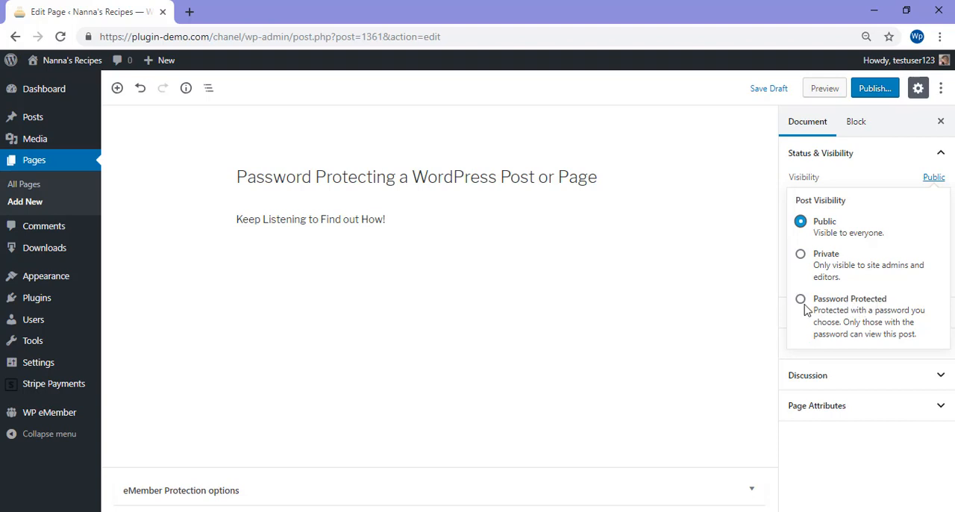
{"action": "mouse_move", "coordinate": [805, 311]}
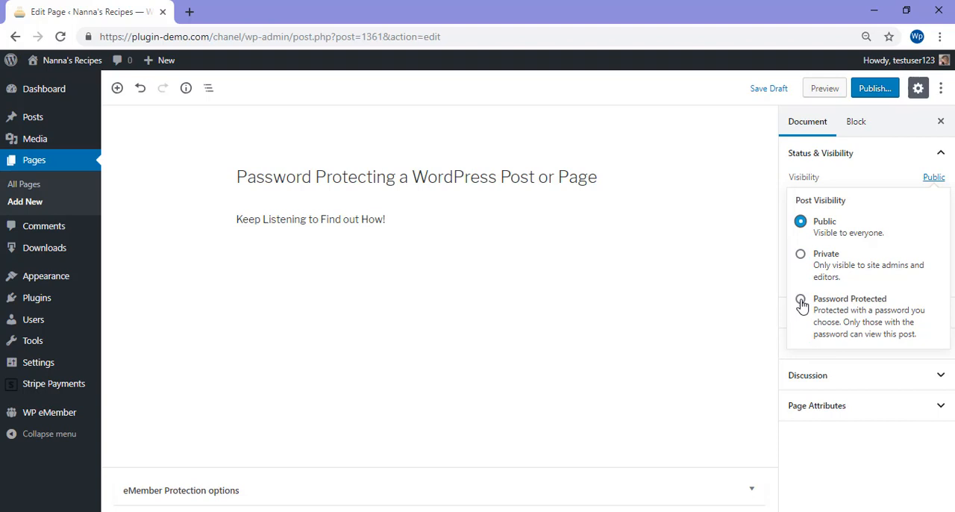
{"action": "left_click", "coordinate": [801, 298]}
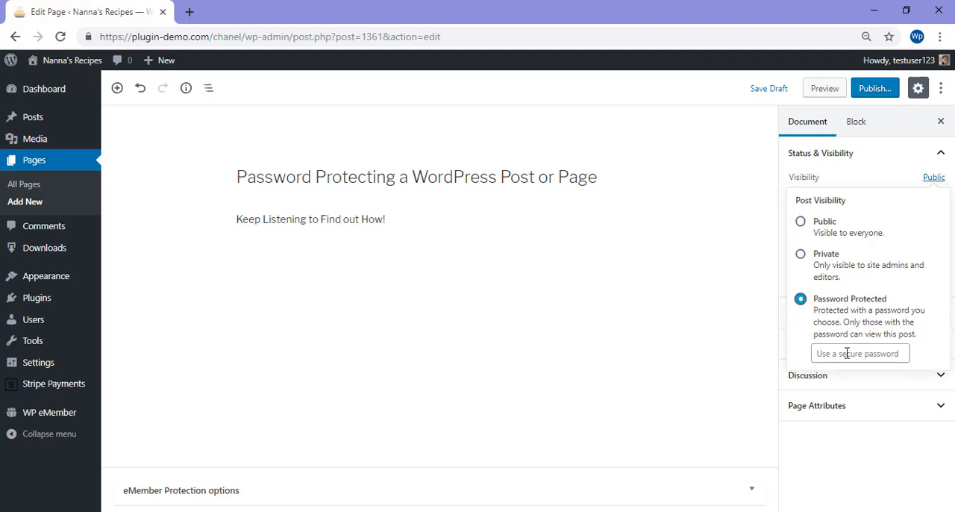
{"action": "left_click", "coordinate": [860, 353]}
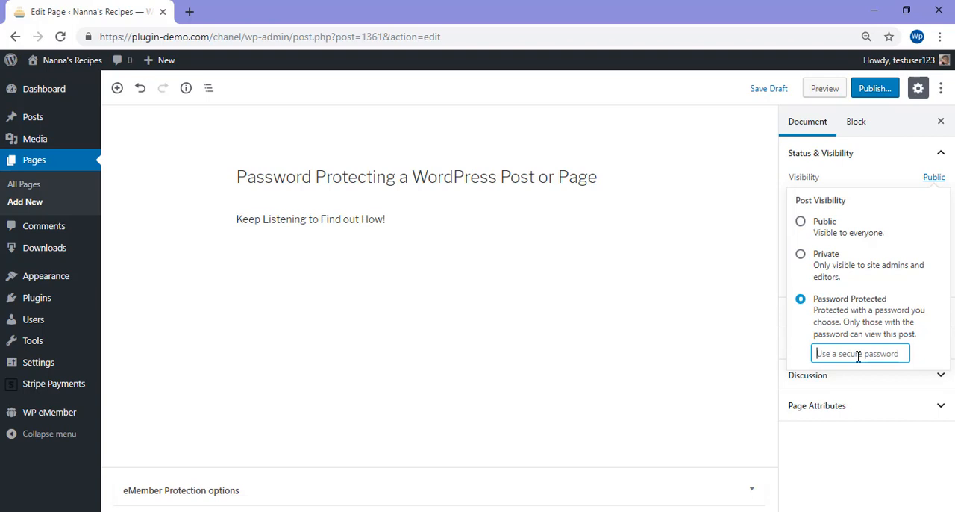
{"action": "left_click", "coordinate": [860, 352]}
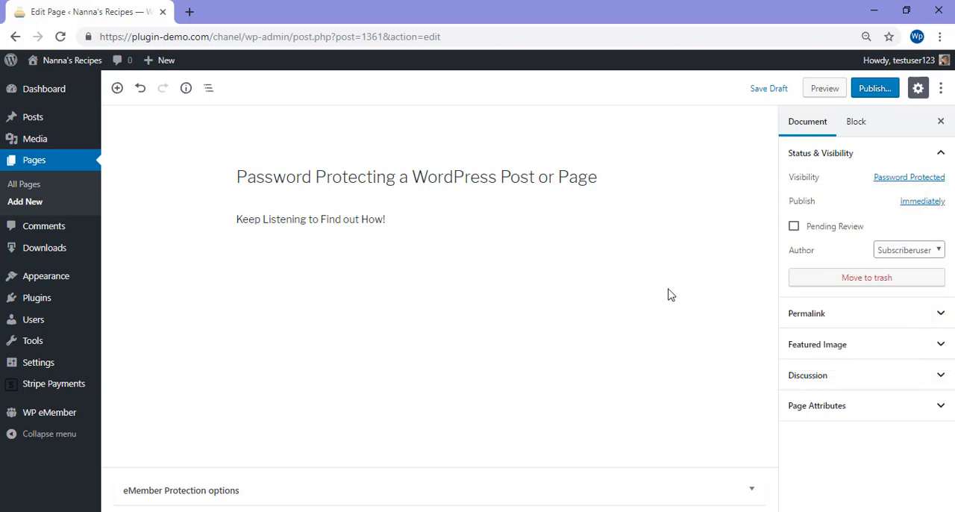
{"action": "mouse_move", "coordinate": [875, 88]}
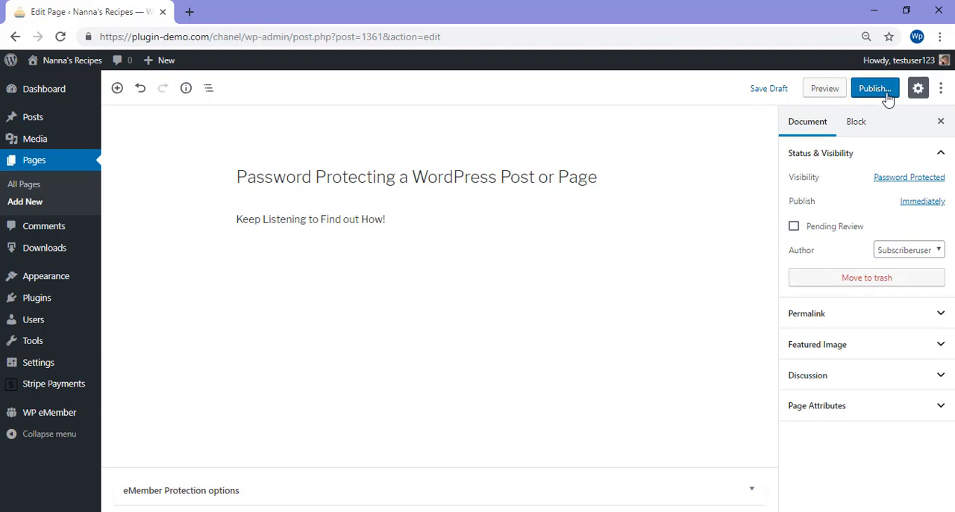
{"action": "mouse_move", "coordinate": [884, 91]}
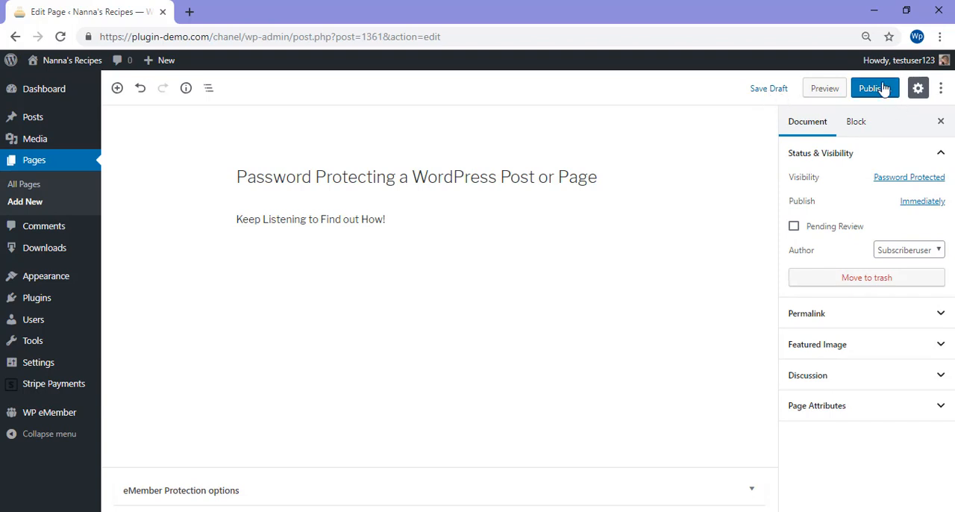
Step: Publish the page through the pre-publish panel and view its live version
{"action": "left_click", "coordinate": [875, 88]}
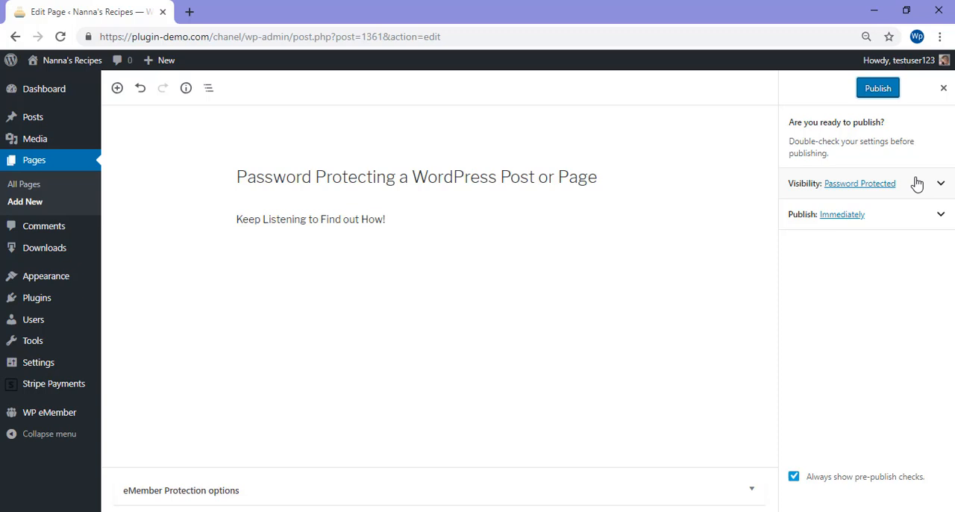
{"action": "left_click", "coordinate": [878, 88]}
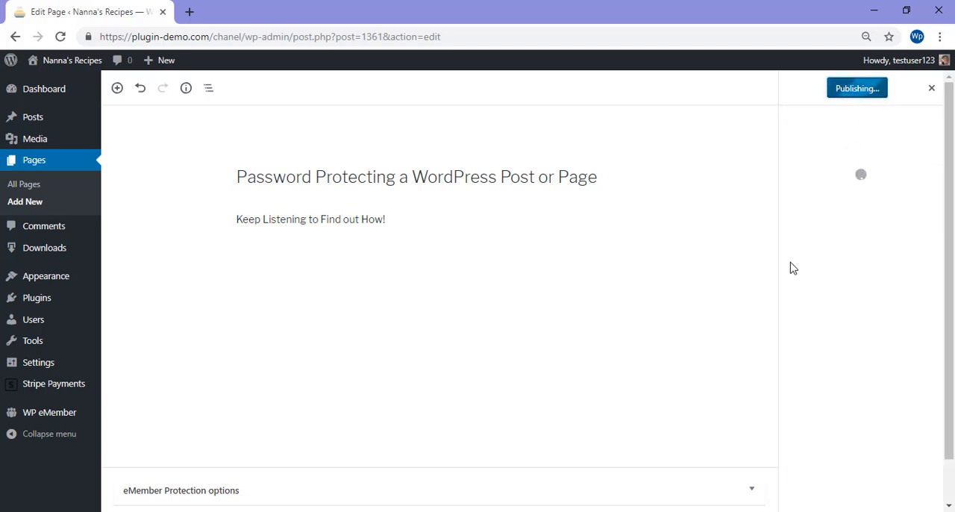
{"action": "left_click", "coordinate": [827, 230]}
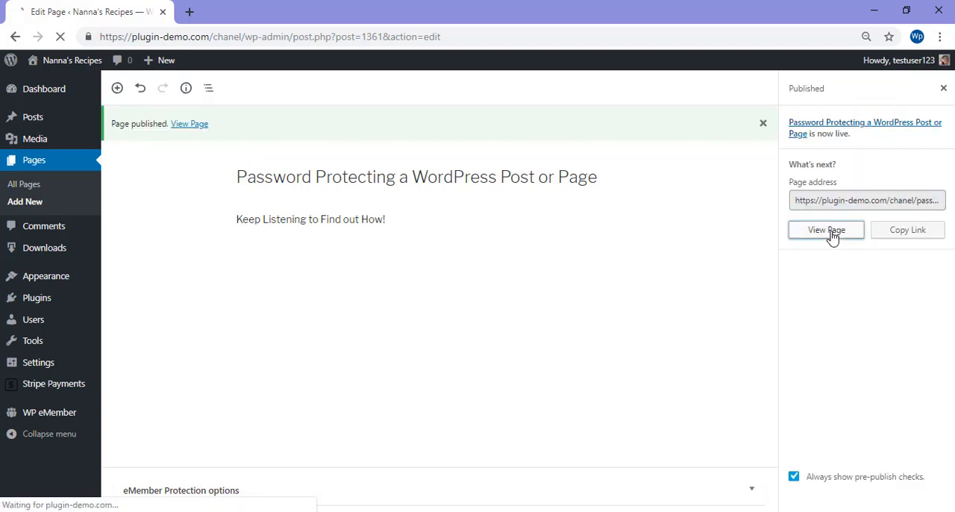
{"action": "left_click", "coordinate": [827, 230]}
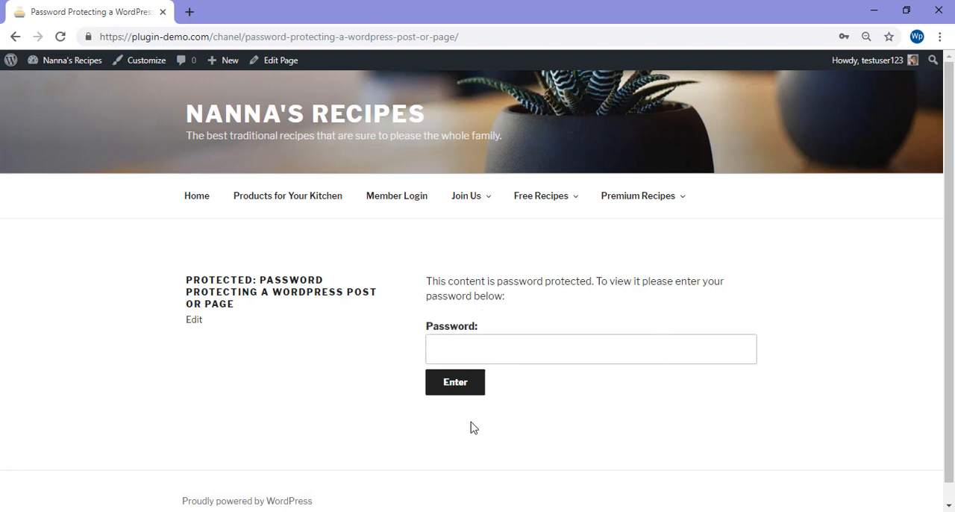
Step: Enter the password on the live page to reveal 'Keep Listening to Find out How!'
{"action": "left_click", "coordinate": [591, 350]}
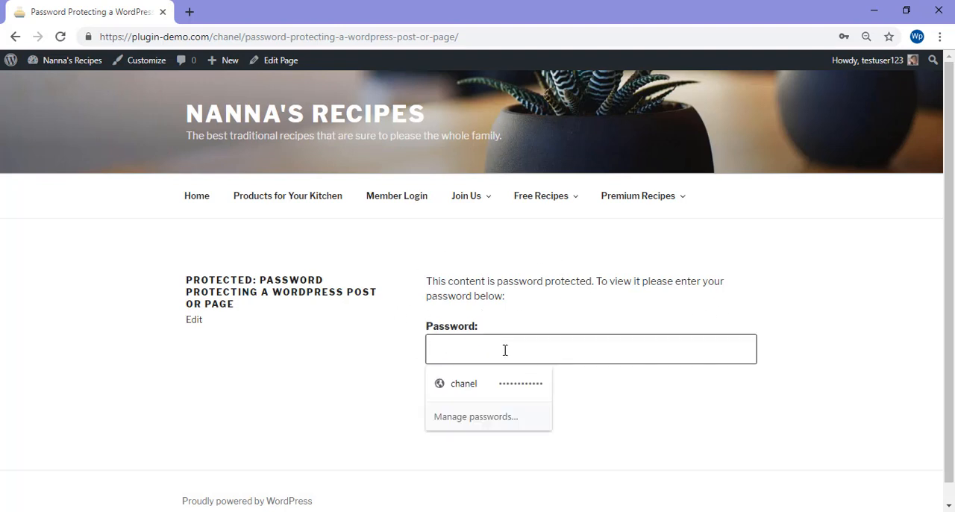
{"action": "type", "text": "x"}
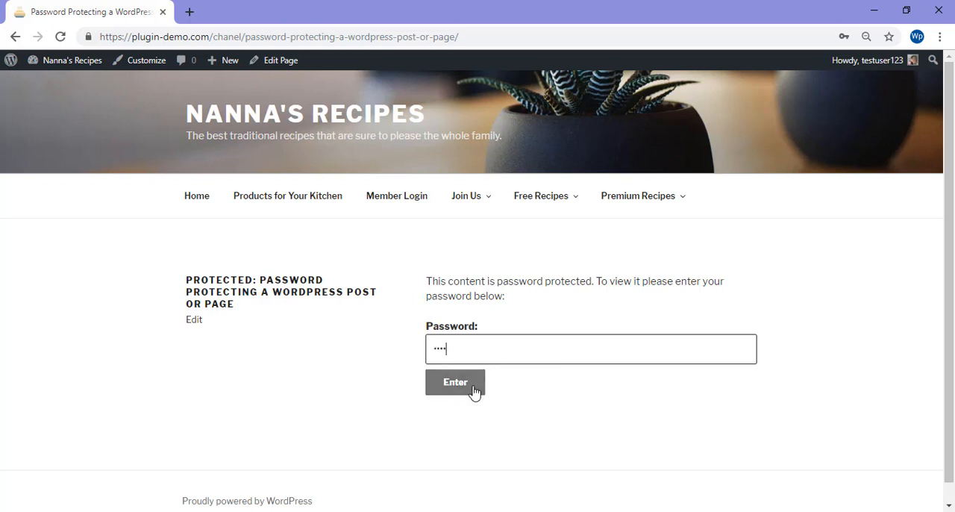
{"action": "left_click", "coordinate": [455, 382]}
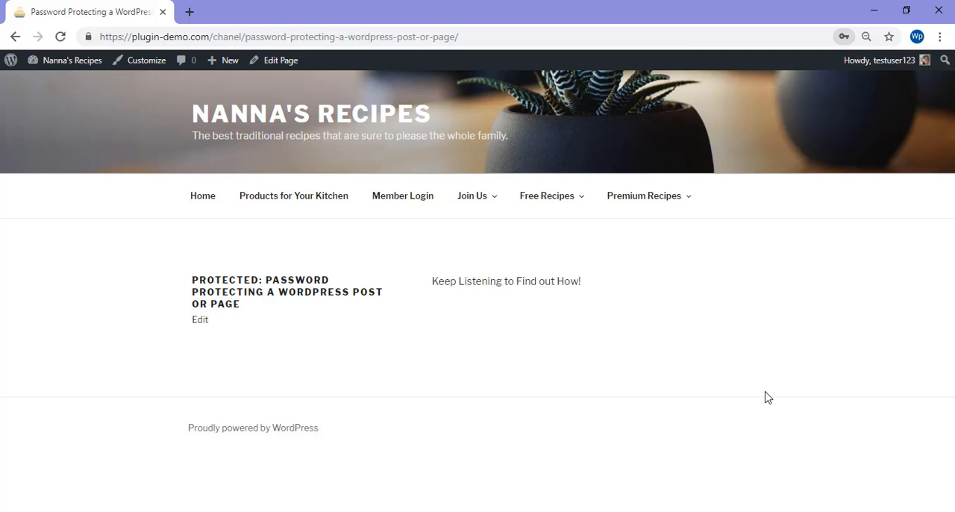